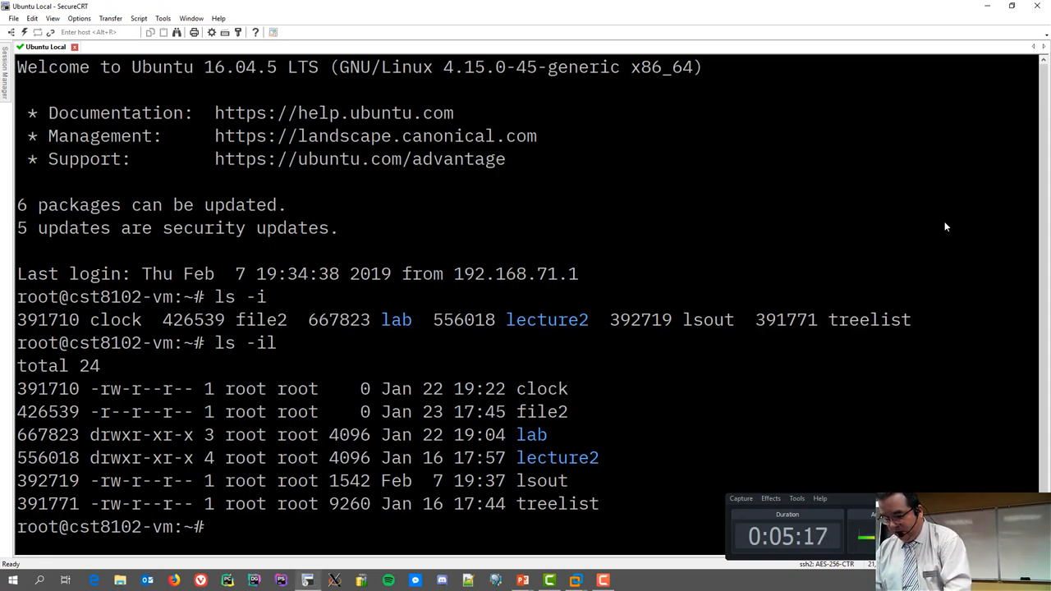
- Clear the terminal and list home directory files with inode numbers using ls -i and ls -il
{"action": "type", "text": "l"}
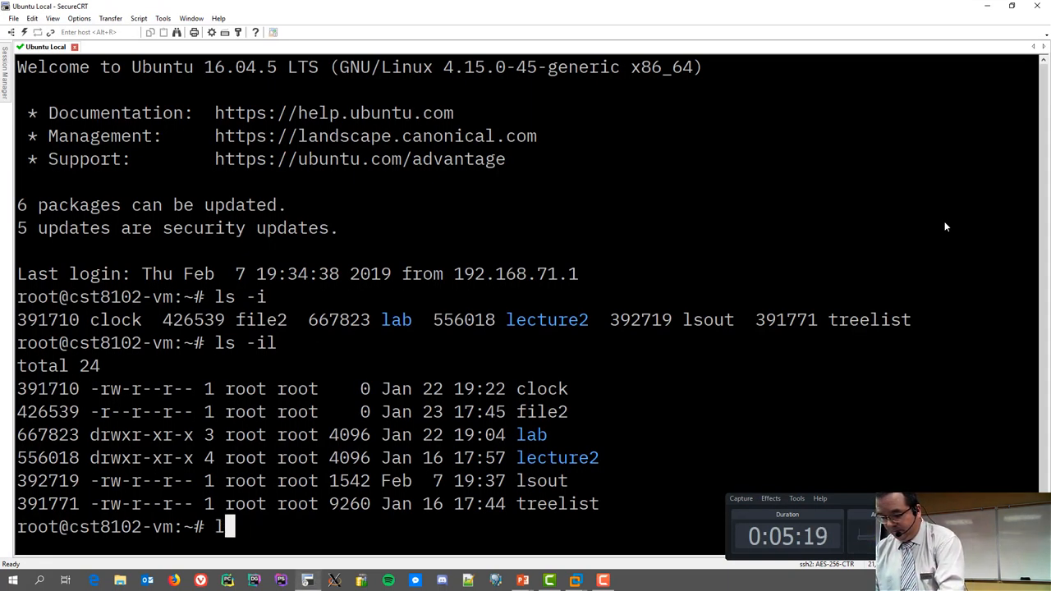
{"action": "type", "text": "s -a"}
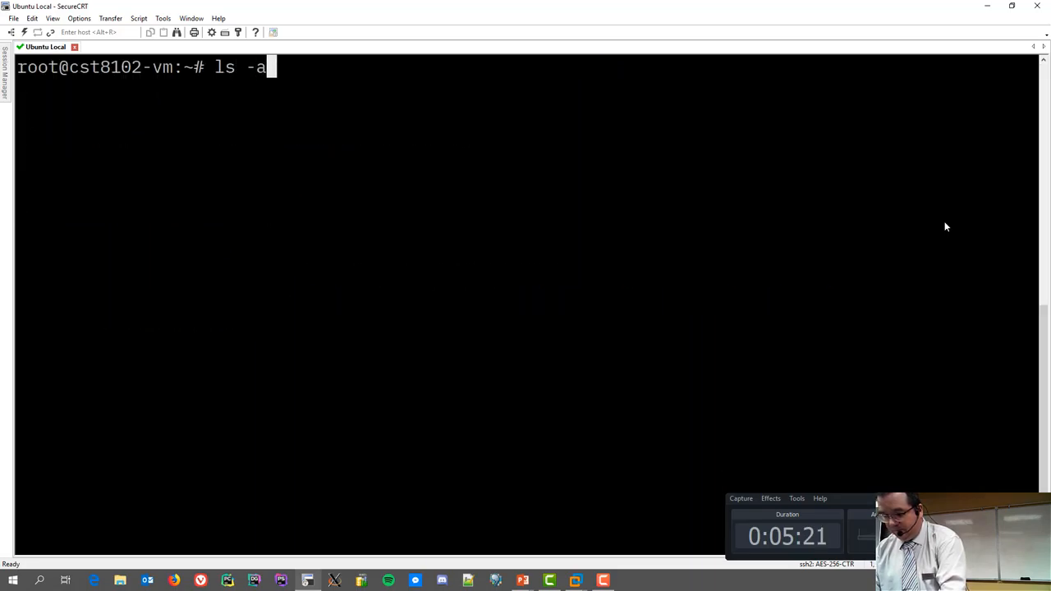
{"action": "type", "text": "clear"}
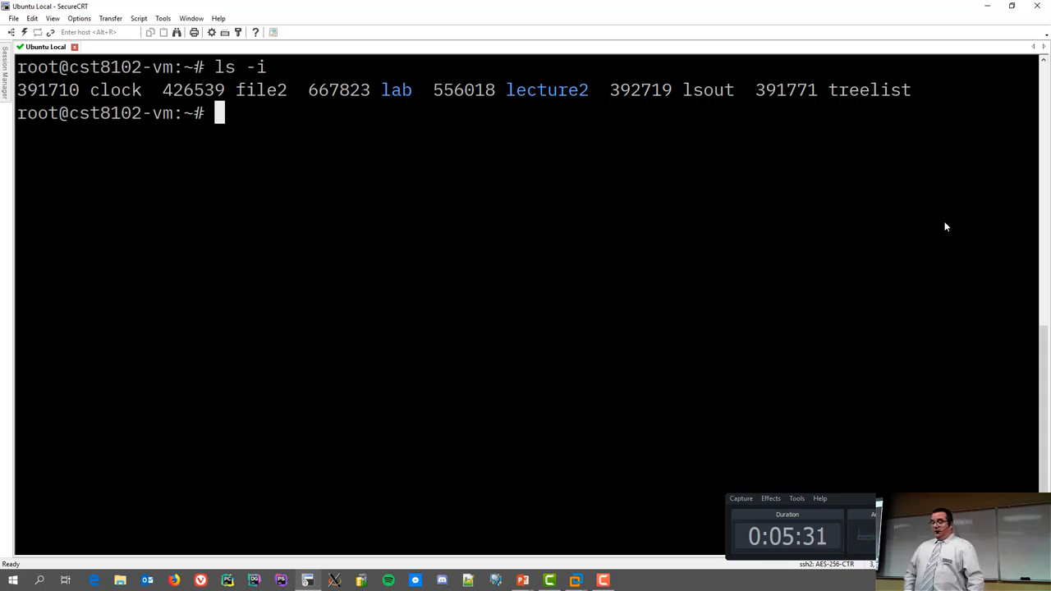
{"action": "type", "text": "ls -il"}
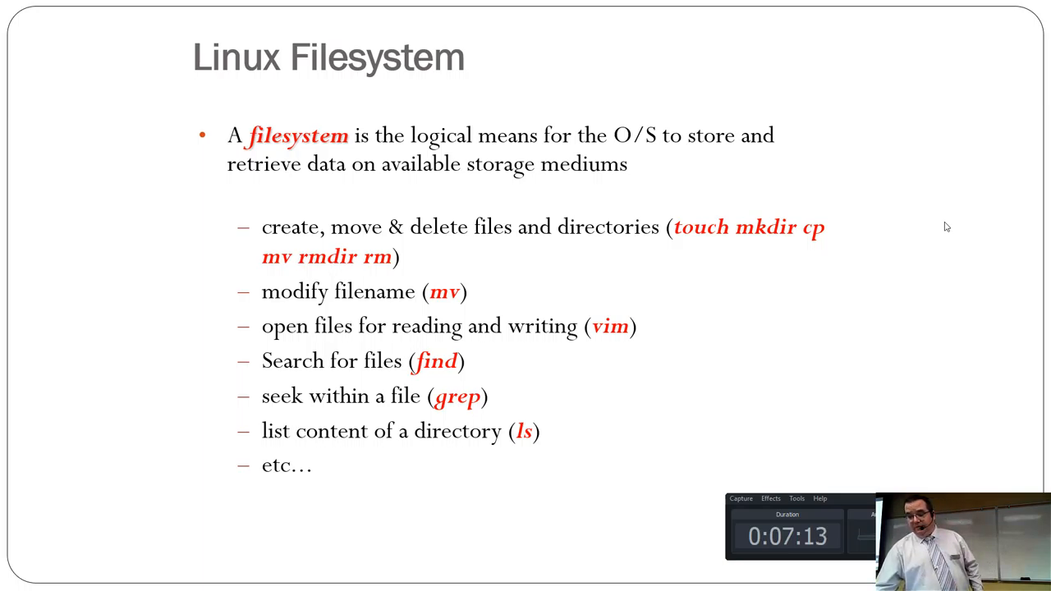
- Advance to the slide on Linux's hierarchical, upside-down tree filesystem rooted at /
{"action": "key", "text": "Right"}
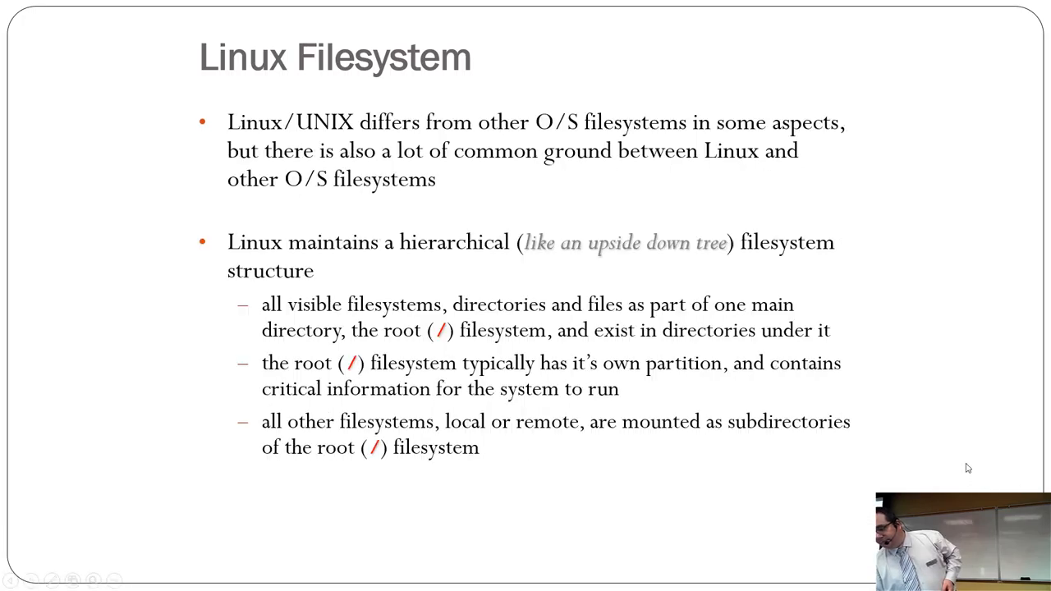
- Advance to the Important Directories slide covering /, /root, /bin, /sbin, /boot and /dev
{"action": "key", "text": "Right"}
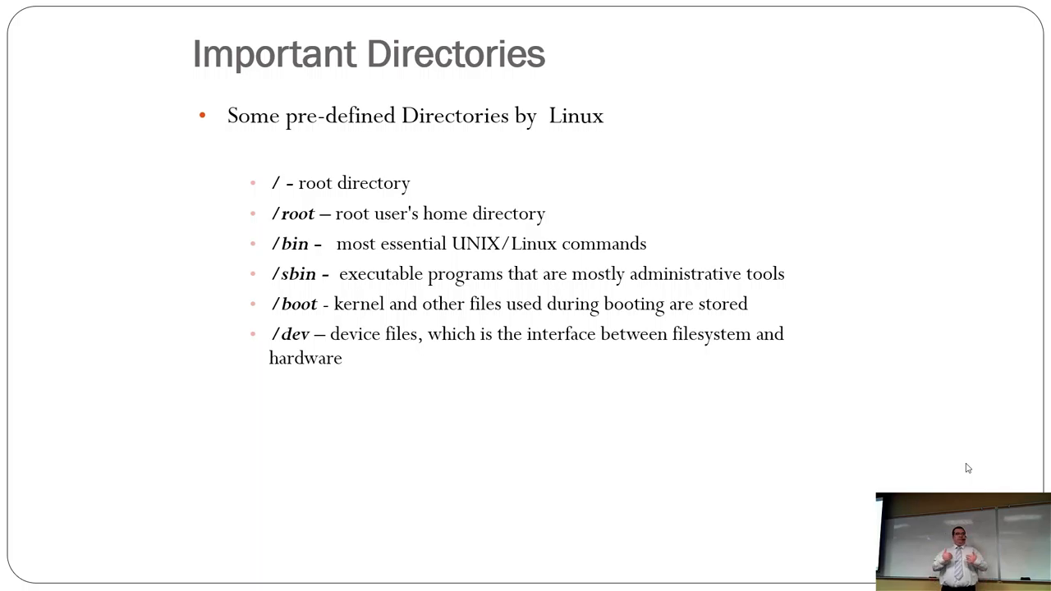
{"action": "key", "text": "Right"}
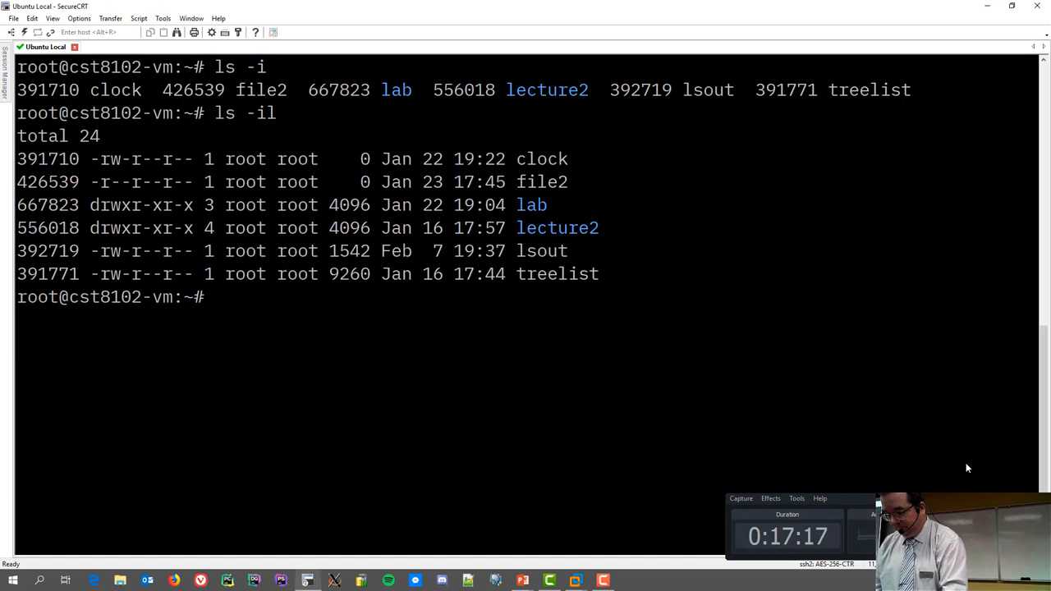
- Run ls -l, then ls -al to reveal hidden dotfiles like .bashrc and .profile
{"action": "type", "text": "ls -"}
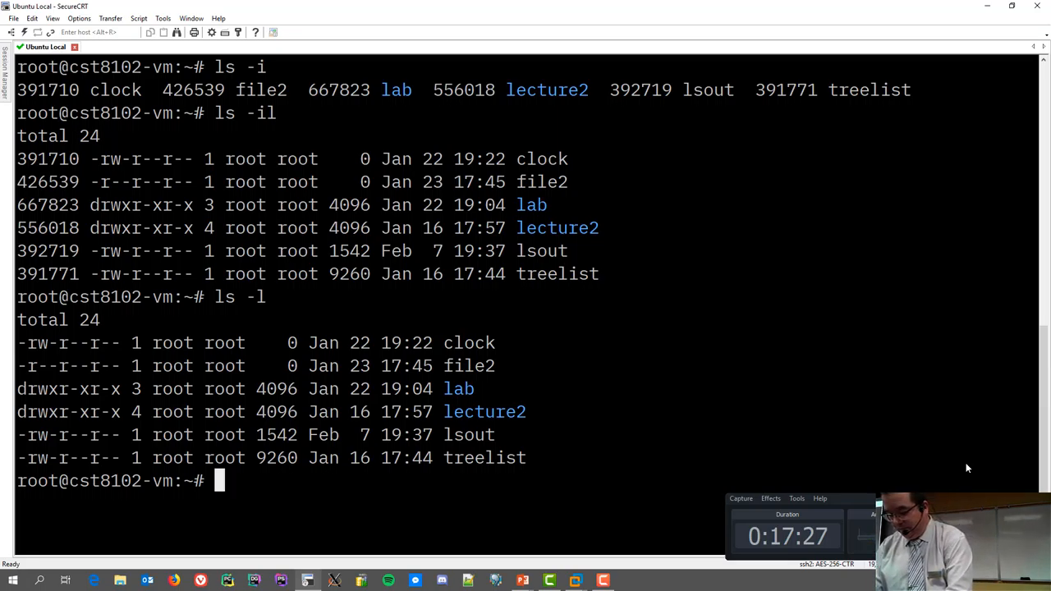
{"action": "type", "text": "ls -al"}
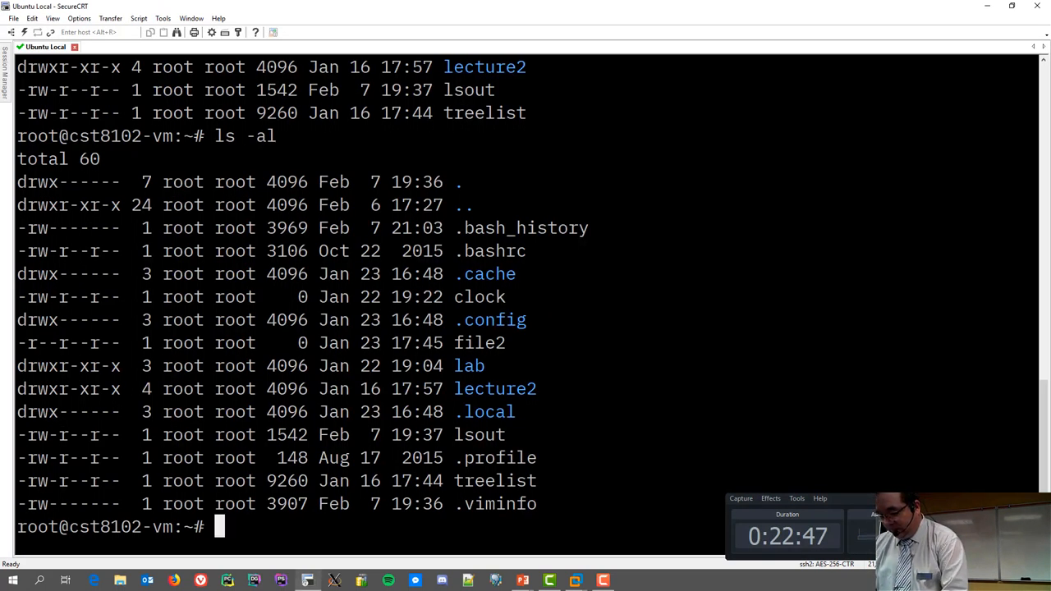
- List the home directory, then run ln -s lsout lsout_new to create the link
{"action": "type", "text": "ls -l"}
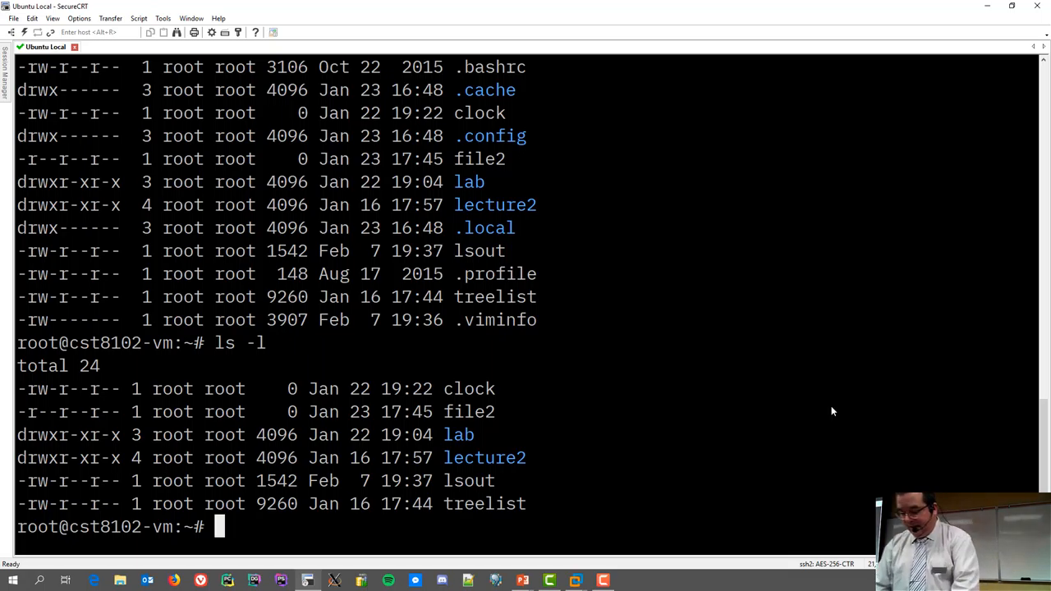
{"action": "type", "text": "ln -s"}
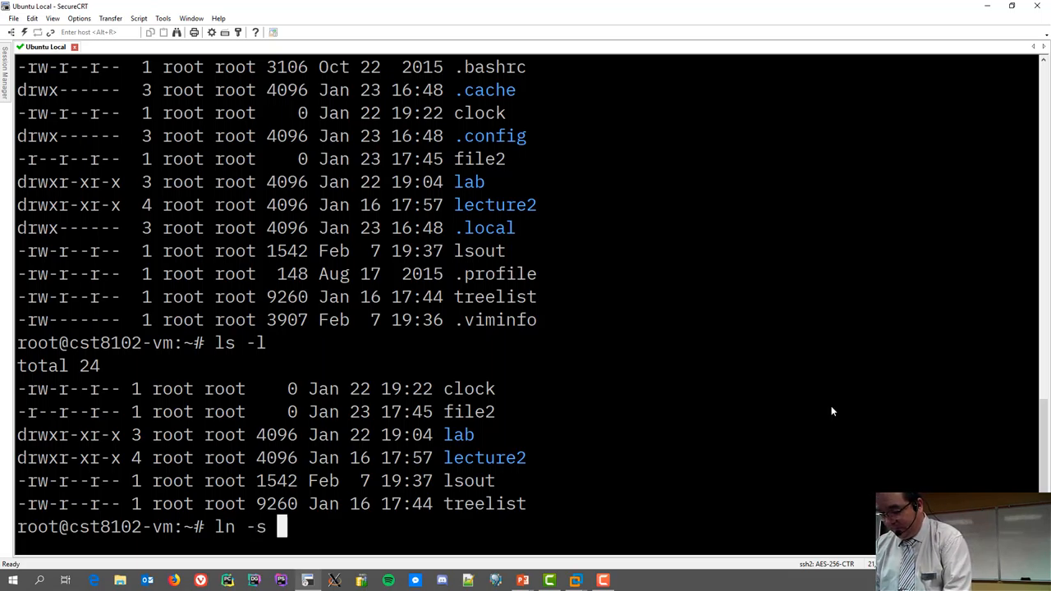
{"action": "type", "text": "lsout"}
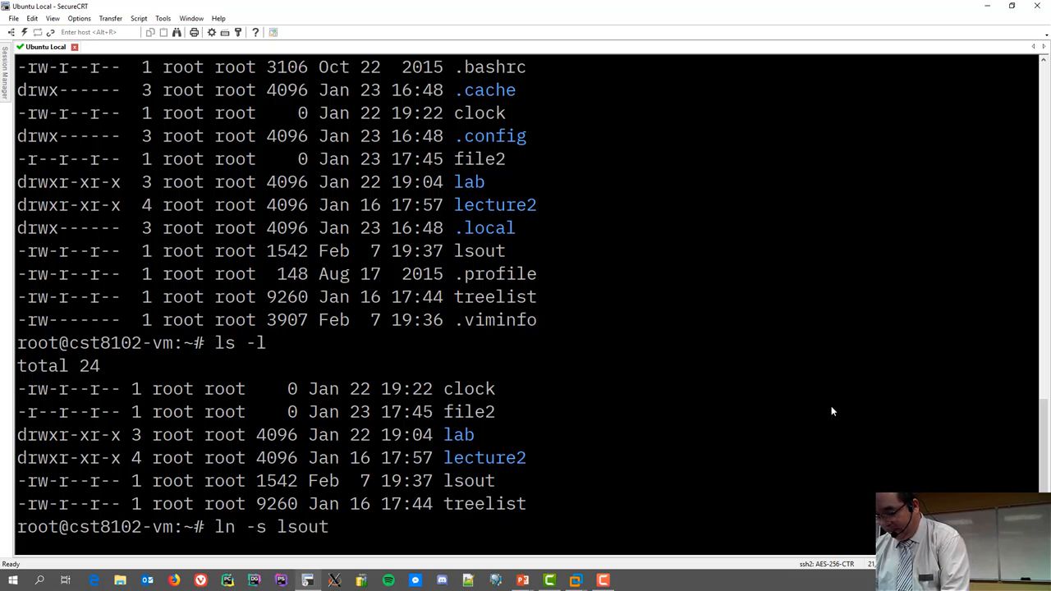
{"action": "type", "text": "lout"}
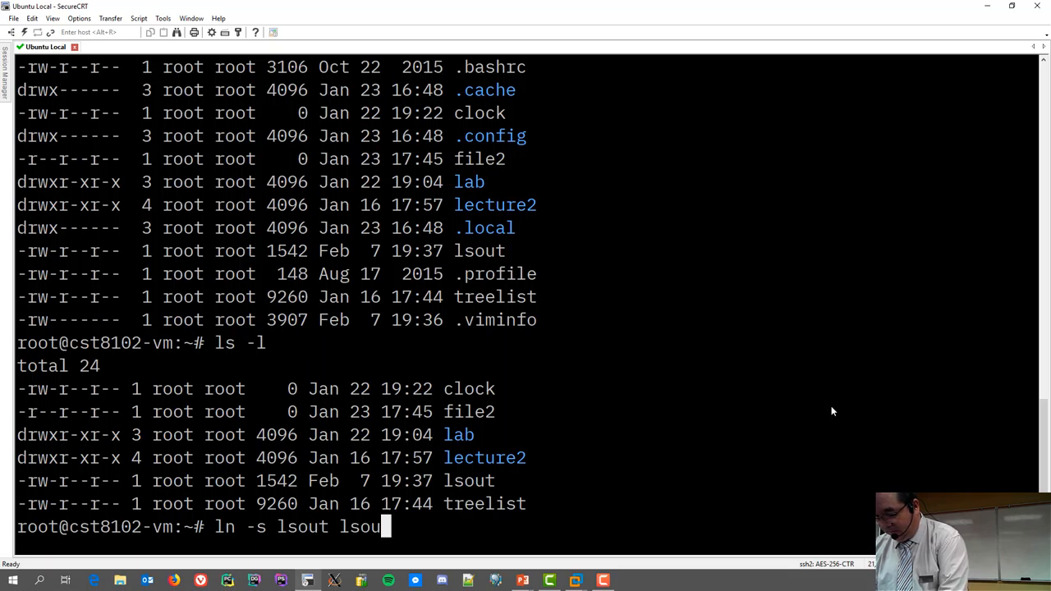
{"action": "type", "text": "t_n"}
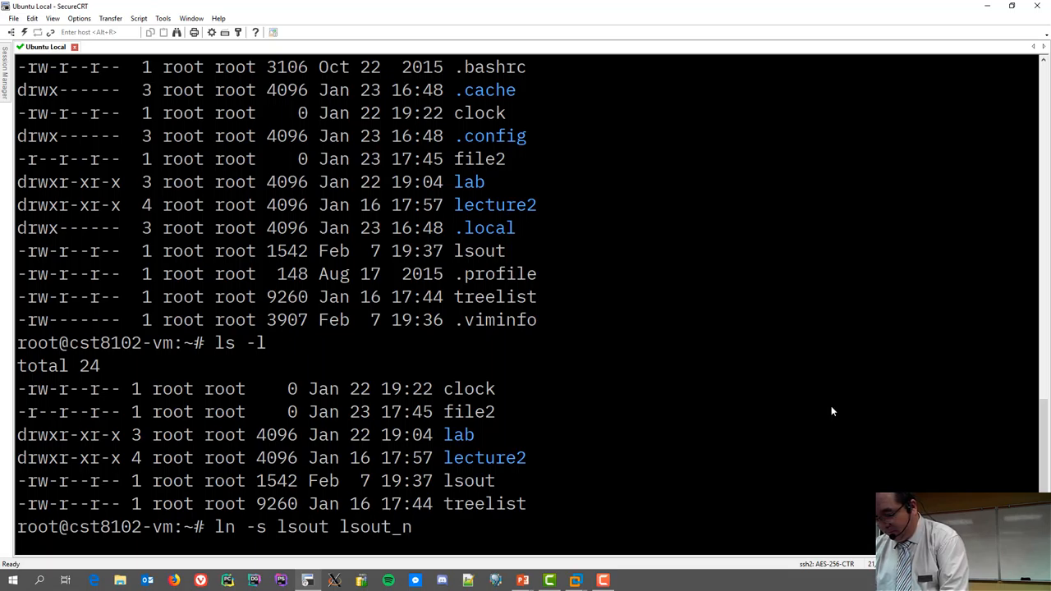
{"action": "type", "text": "w"}
{"action": "type", "text": "ls -l"}
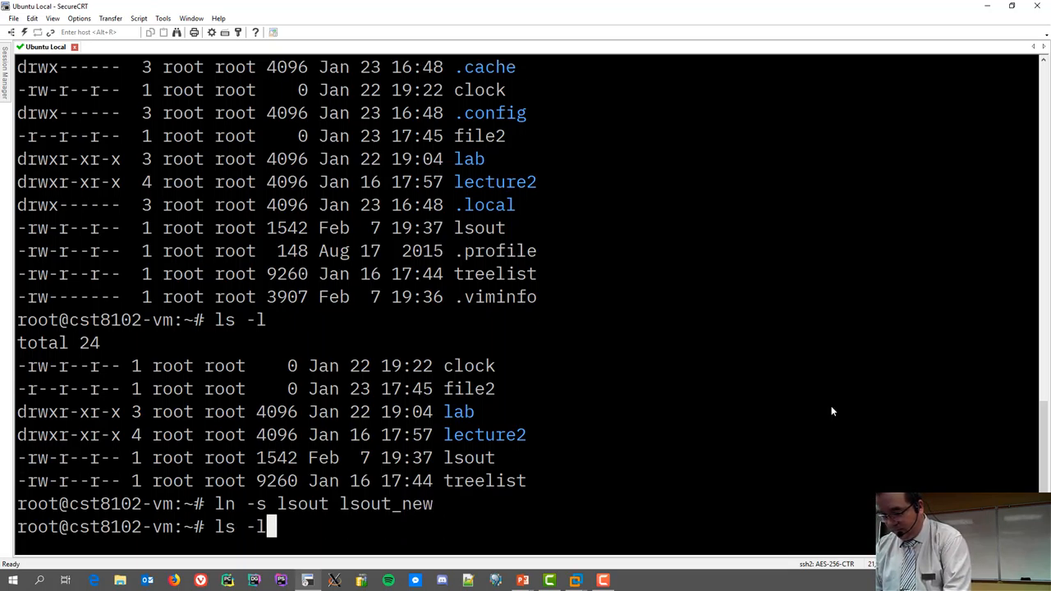
- Run ls -l to show lsout_new as a 5-byte link pointing to lsout
{"action": "type", "text": "a"}
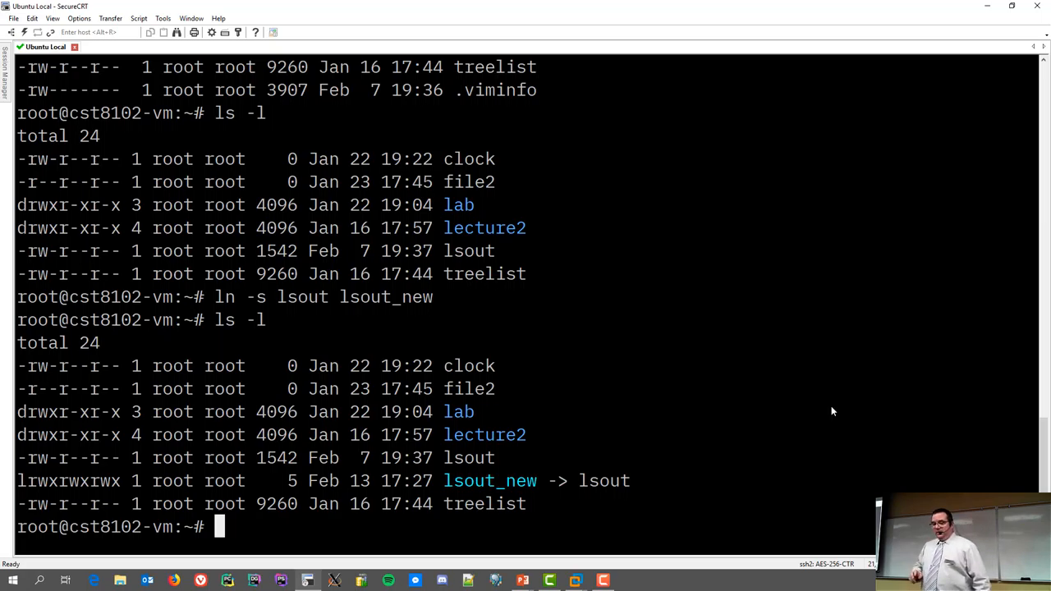
{"action": "mouse_move", "coordinate": [29, 492]}
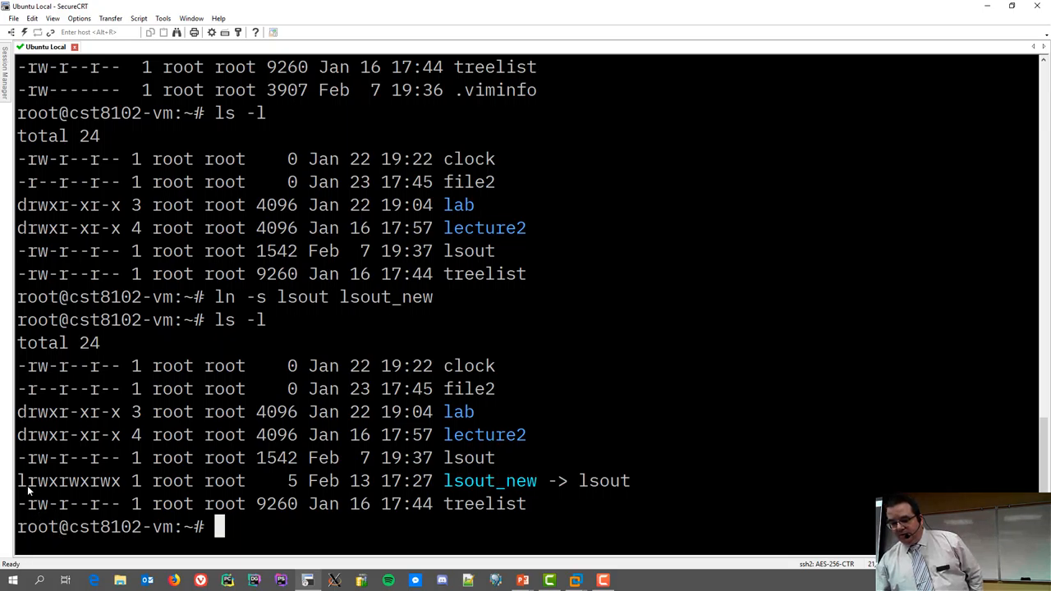
{"action": "left_click", "coordinate": [17, 481]}
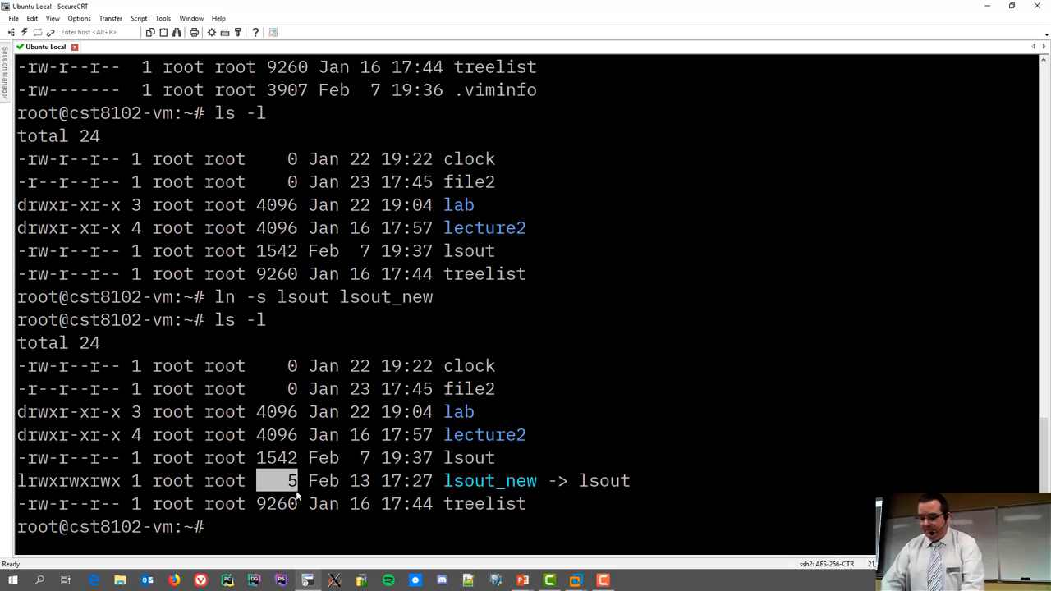
- Open lsout_new in vim, exit with :wq, and switch to the CST 8102 slides
{"action": "type", "text": "vim l"}
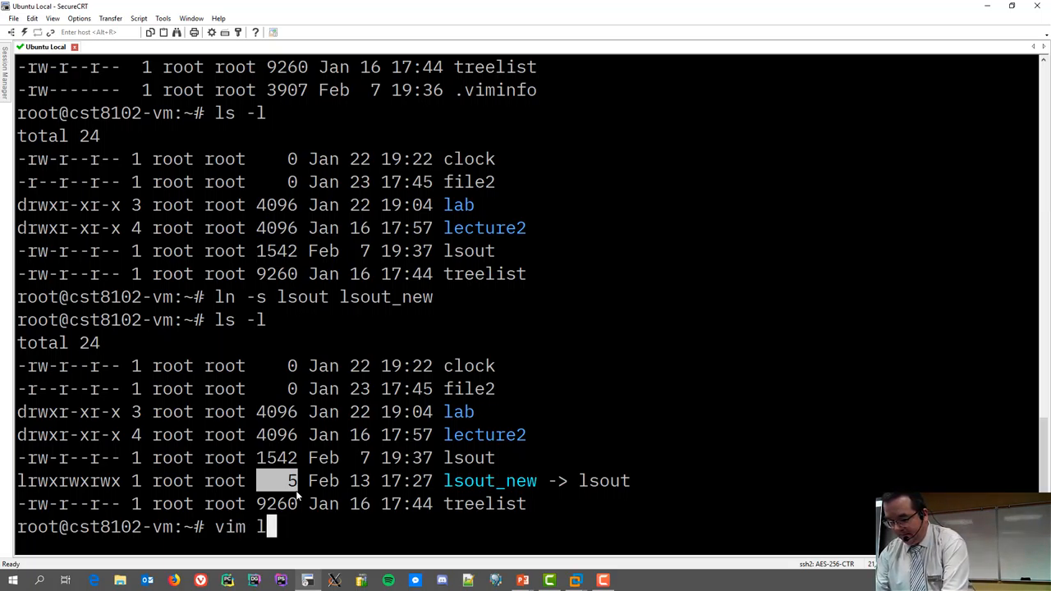
{"action": "key", "text": "Return"}
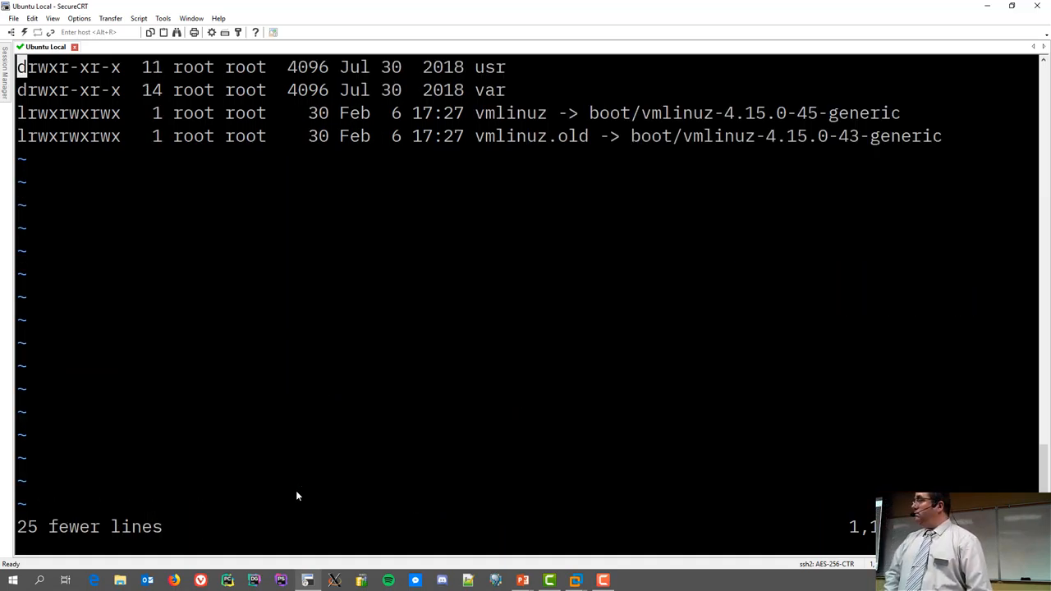
{"action": "type", "text": ":wq"}
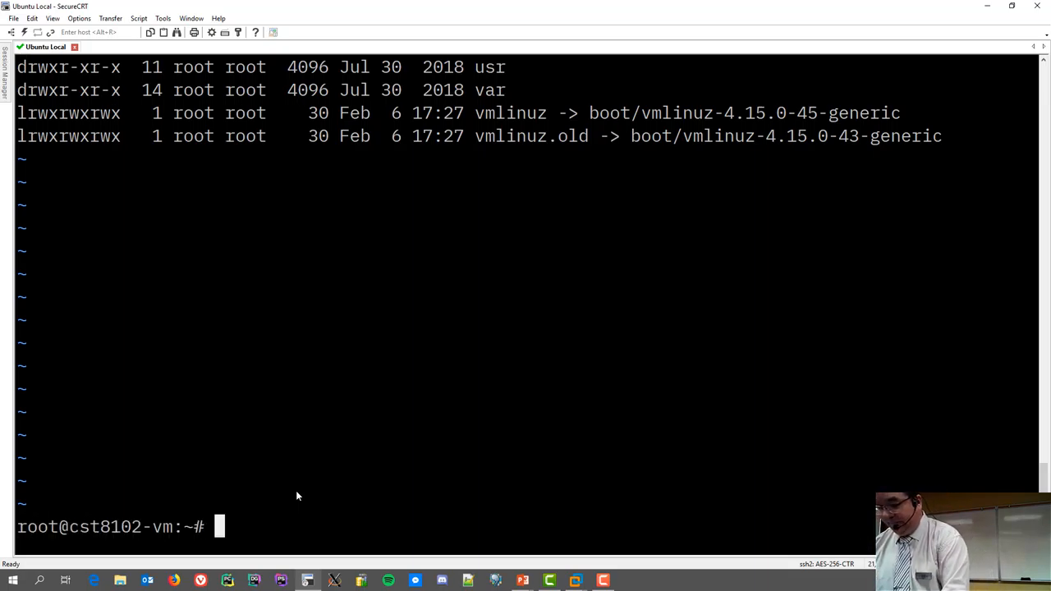
{"action": "key", "text": "alt+tab"}
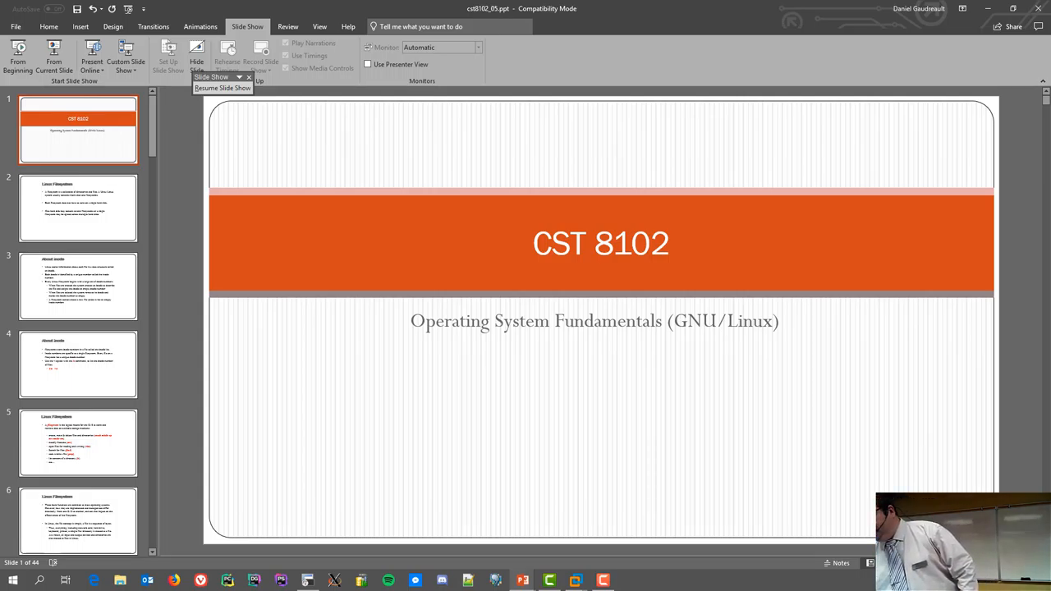
- Switch from PowerPoint back to the SecureCRT Ubuntu Local terminal via the taskbar
{"action": "left_click", "coordinate": [573, 579]}
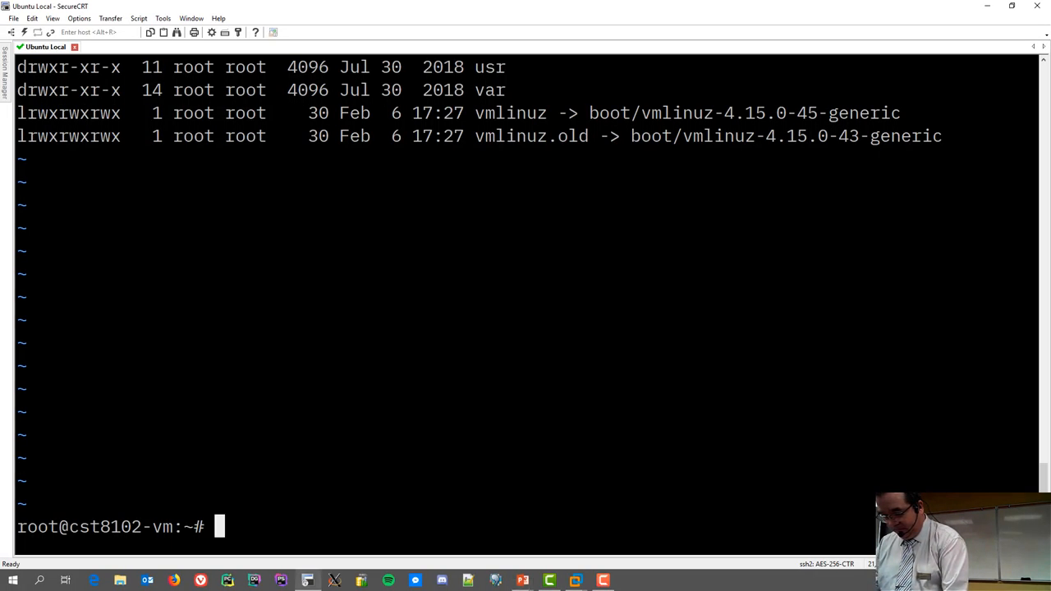
- Create symbolic link treelist_link to treelist, verify with ls -l, and remove treelist
{"action": "type", "text": "ls -l"}
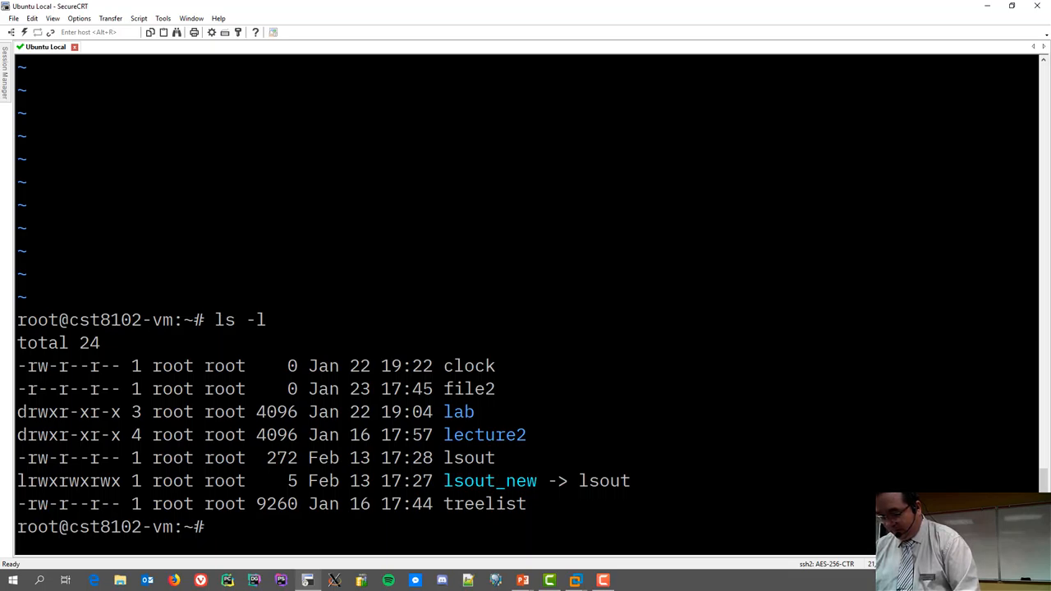
{"action": "type", "text": "ln -s treelist tr"}
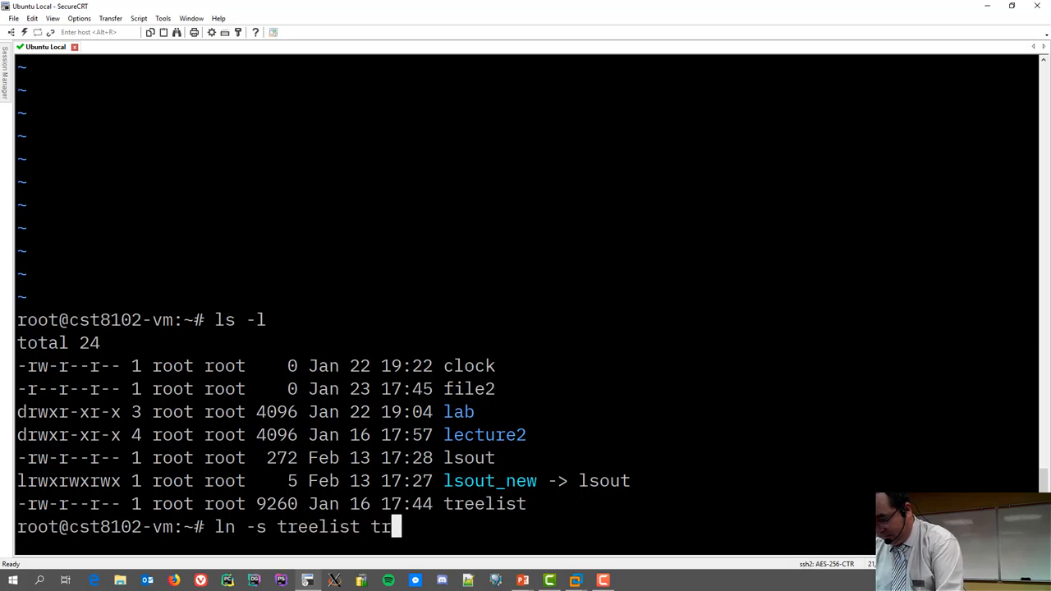
{"action": "type", "text": "eelist_link"}
{"action": "type", "text": "ls -l"}
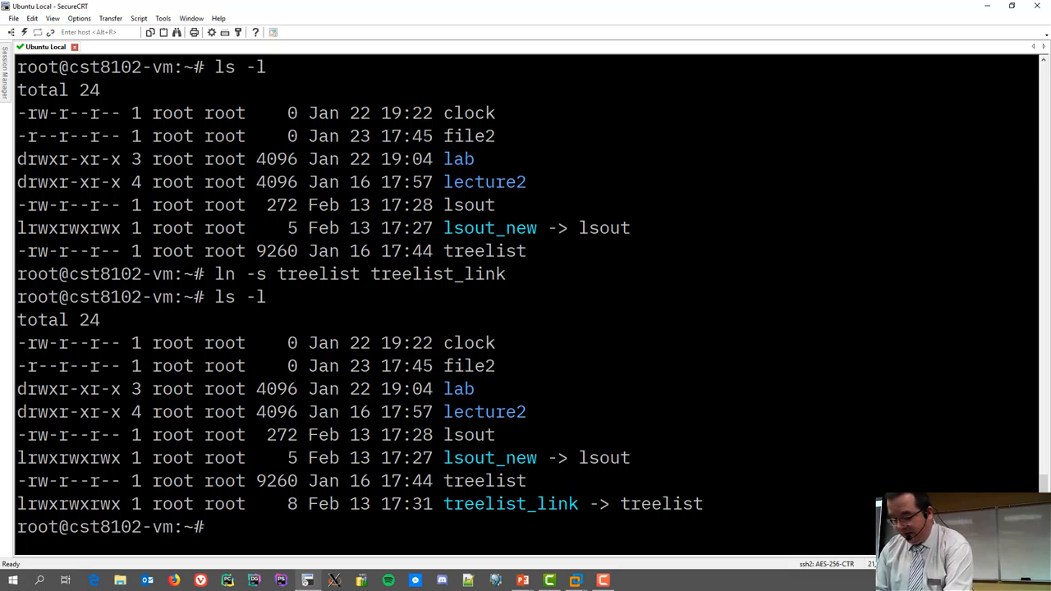
{"action": "type", "text": "rm treeli"}
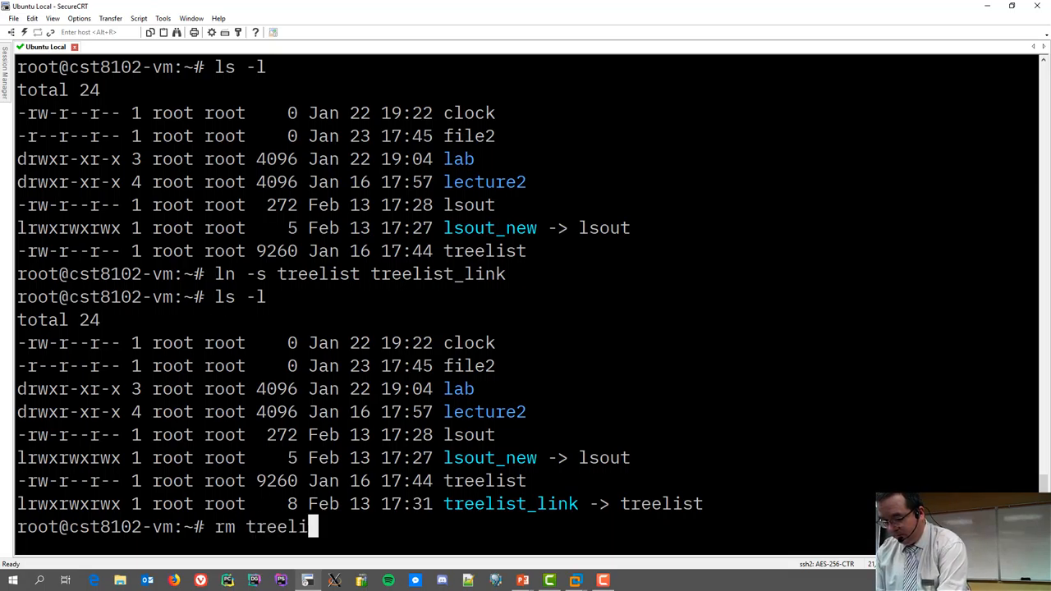
{"action": "type", "text": "st"}
{"action": "type", "text": "ls 0"}
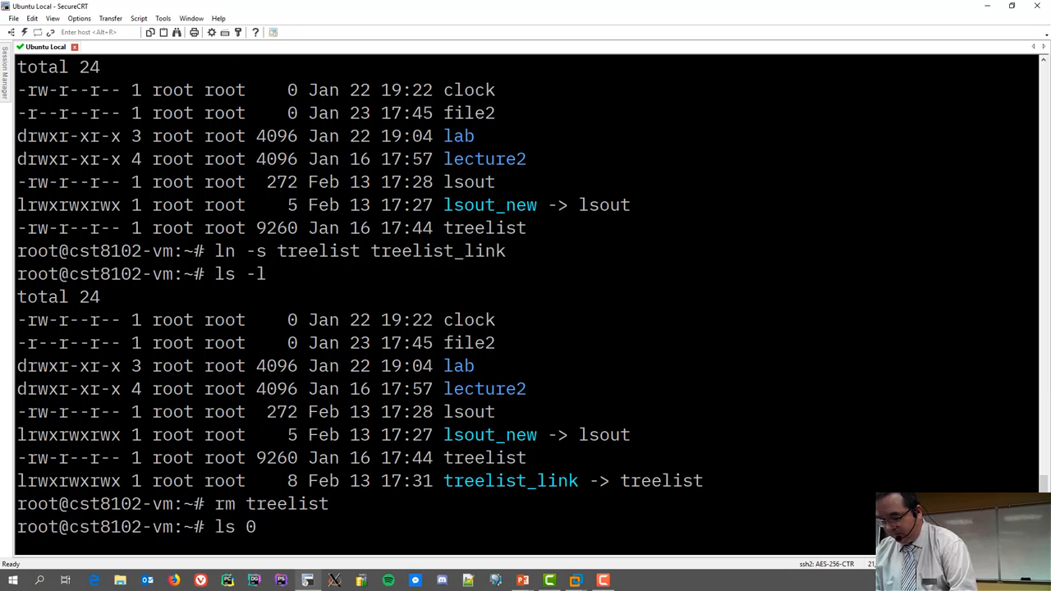
- List the directory showing broken treelist_link, delete lsout_new, then remove treelist_link
{"action": "key", "text": "Return"}
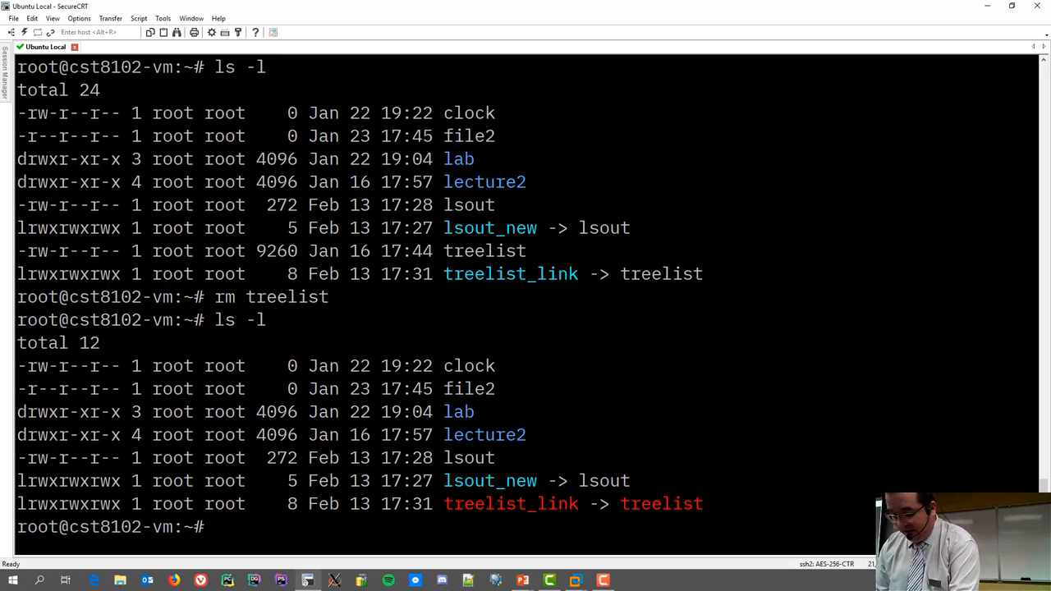
{"action": "type", "text": "rm ls_out"}
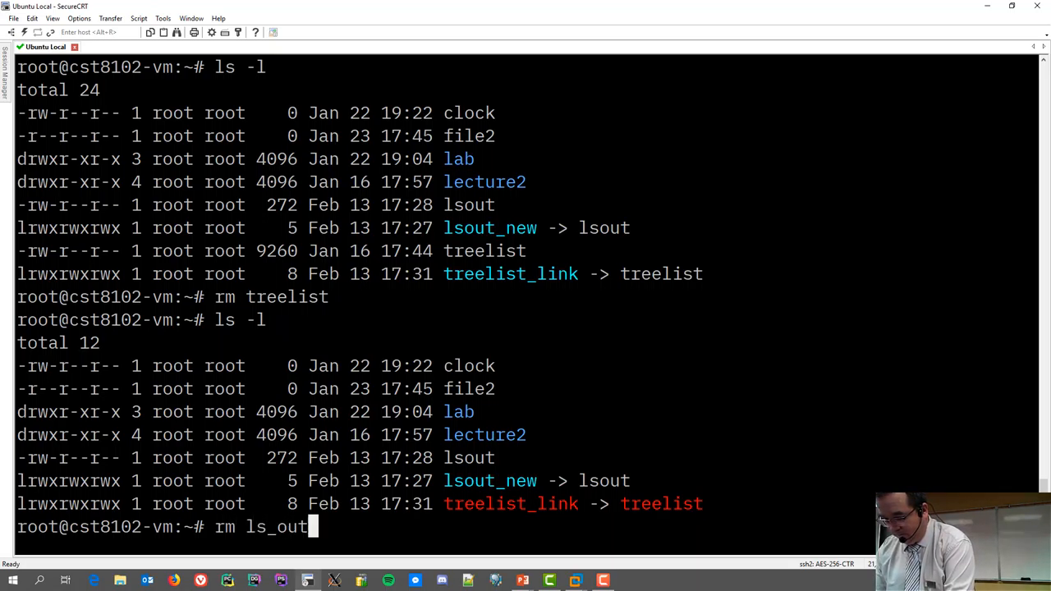
{"action": "type", "text": "_new"}
{"action": "type", "text": "rm"}
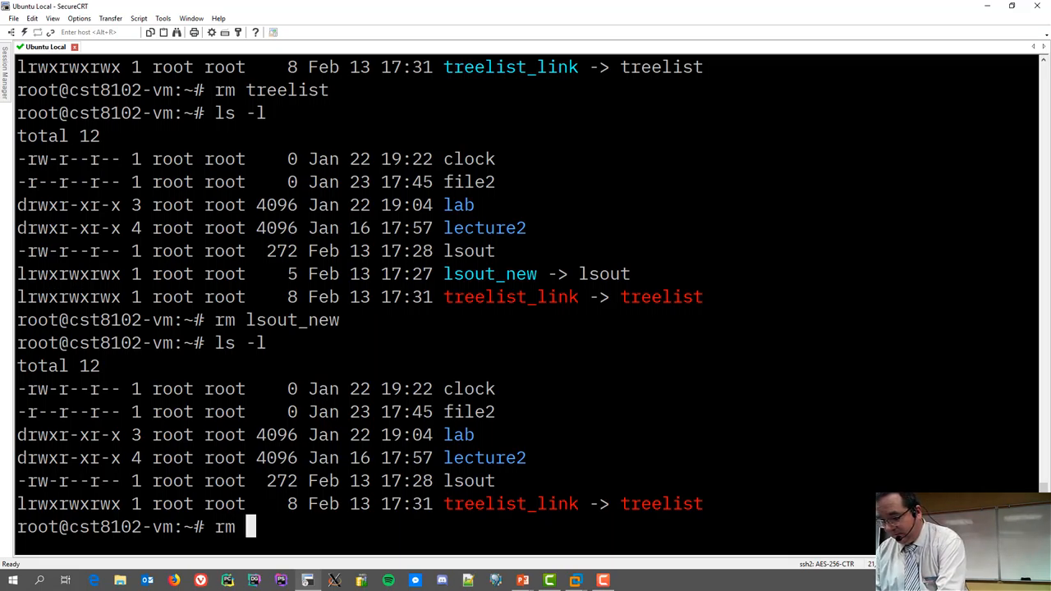
{"action": "type", "text": "treelist_link"}
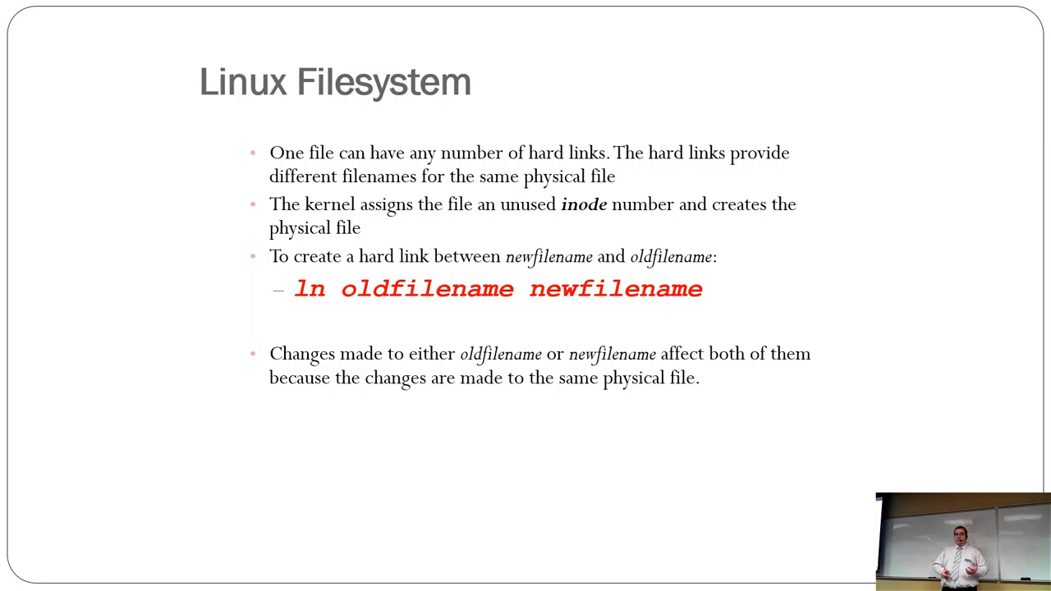
- Advance two slides to the one on renaming, removing and copying soft and hard links
{"action": "key", "text": "Right"}
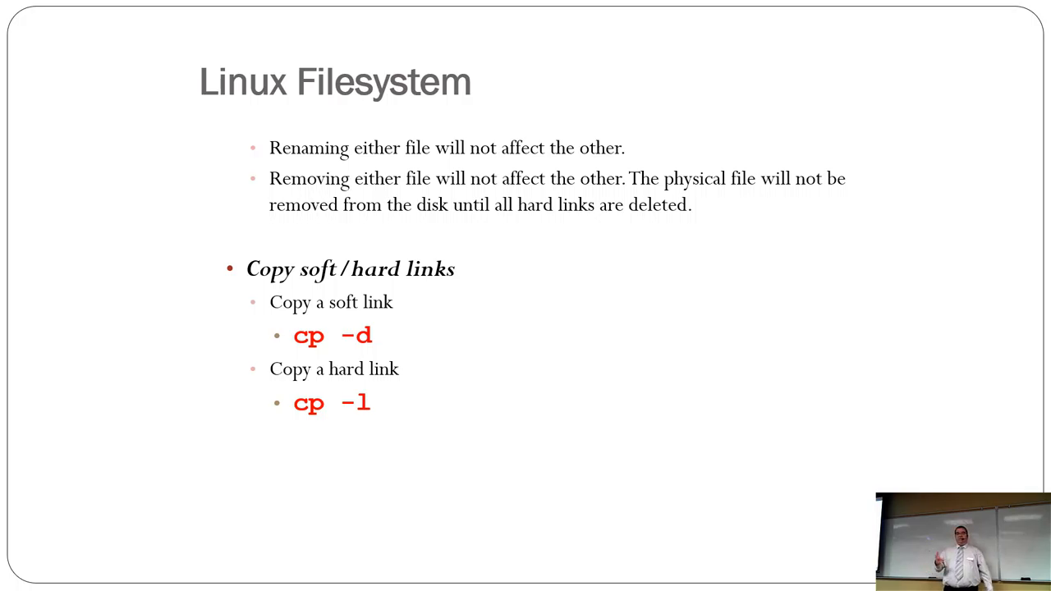
{"action": "key", "text": "Right"}
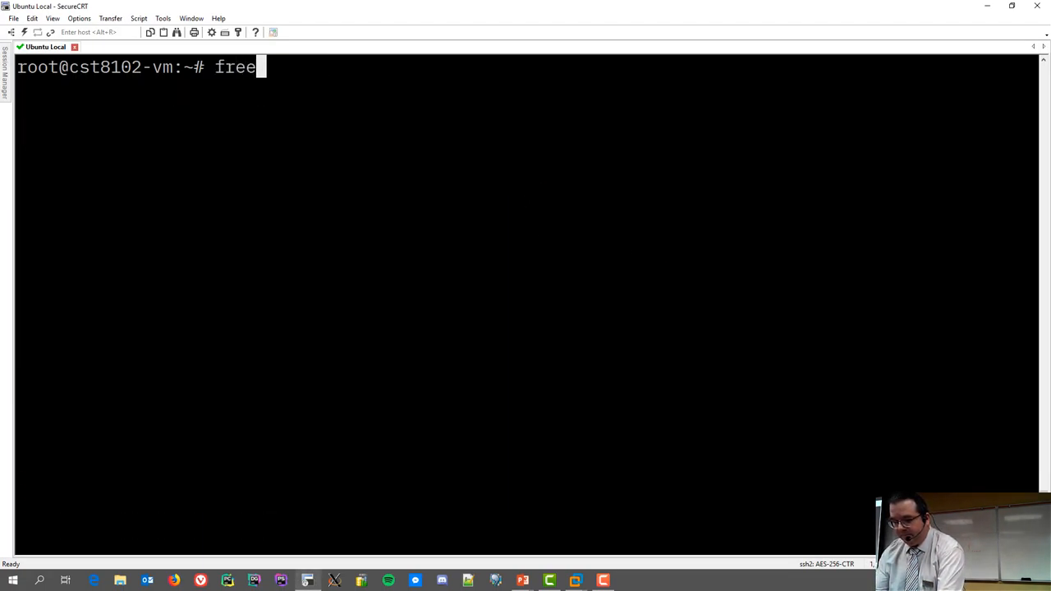
- Clear the terminal and enter the free command to show memory and swap usage
{"action": "key", "text": "Return"}
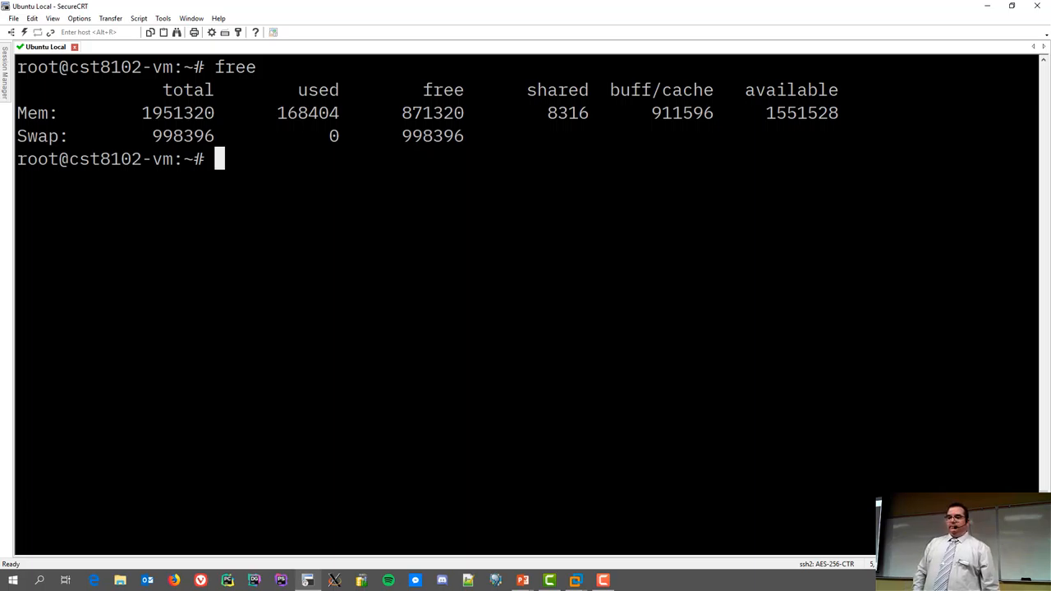
{"action": "type", "text": "free -h"}
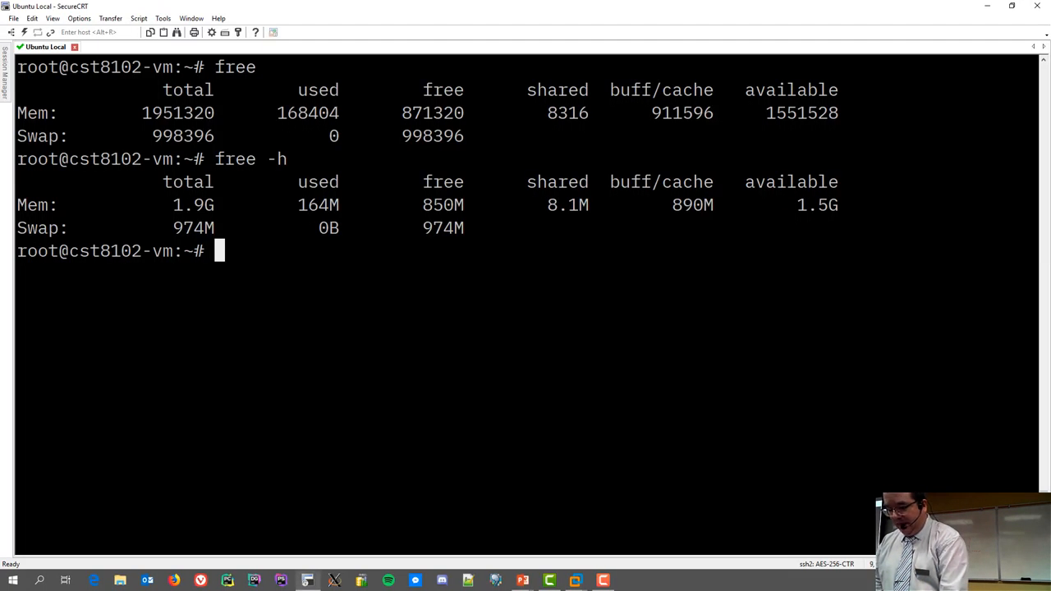
- Run fdisk -l /dev/sda to list the sda1, extended sda2 and swap sda5 partitions
{"action": "type", "text": "fdisk n"}
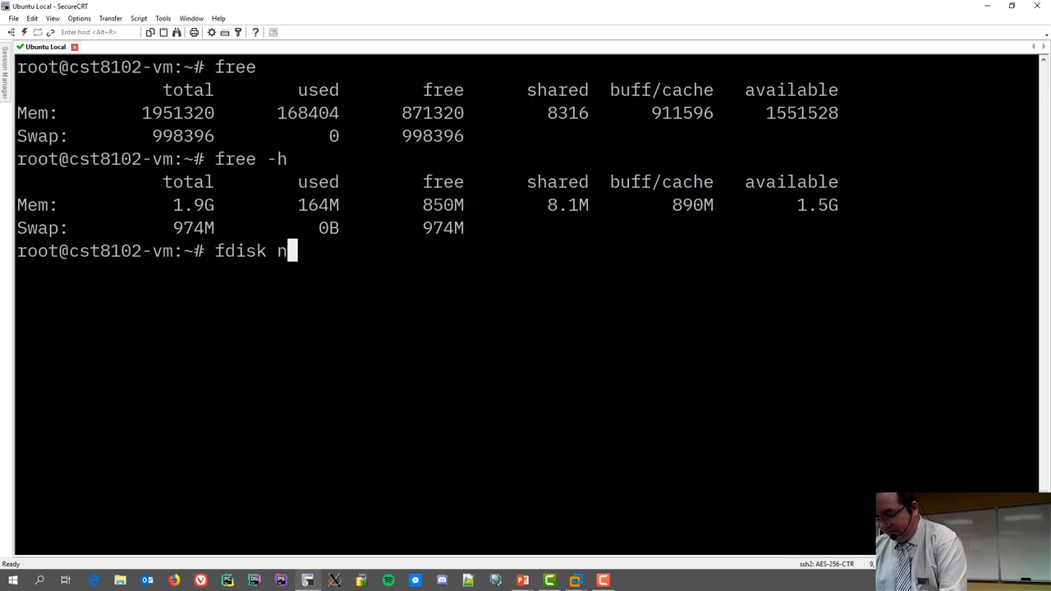
{"action": "type", "text": "-l"}
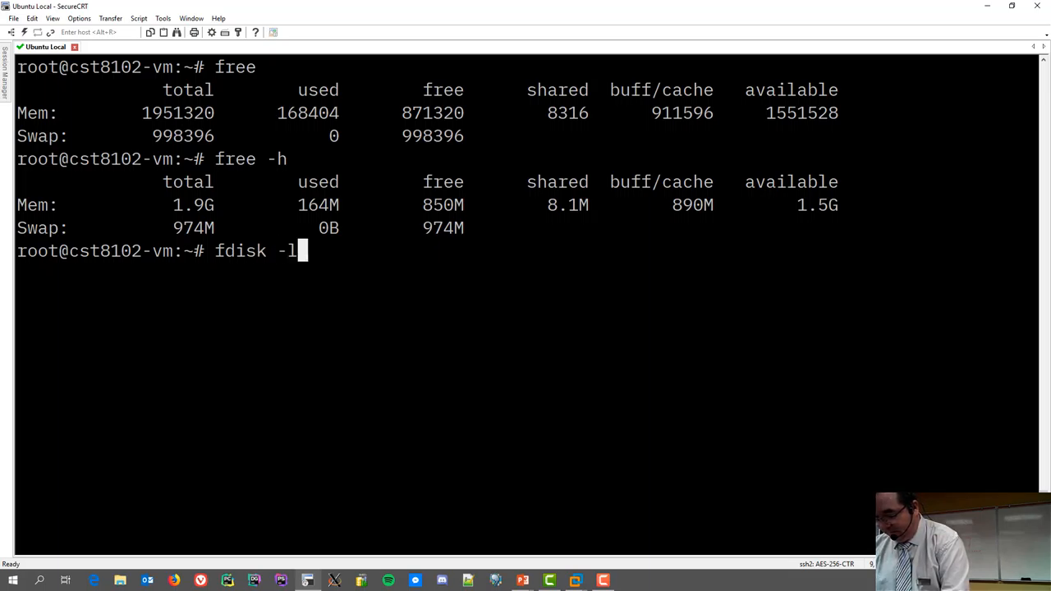
{"action": "type", "text": "/dev/sda"}
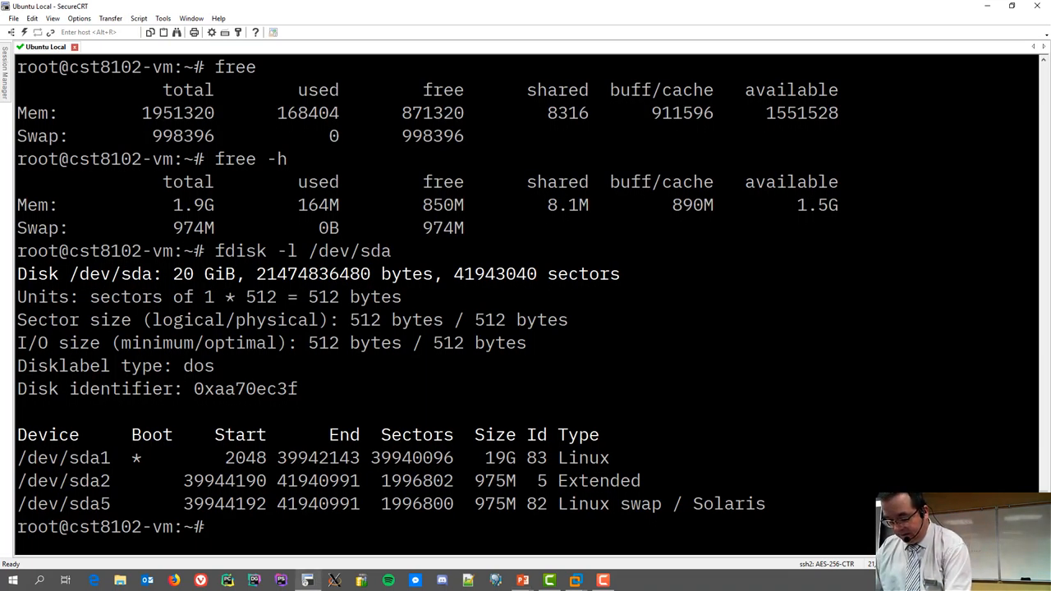
- Print /etc/fstab with cat and open it in vi to show the root and swap entries
{"action": "type", "text": "cat /etc/fstab"}
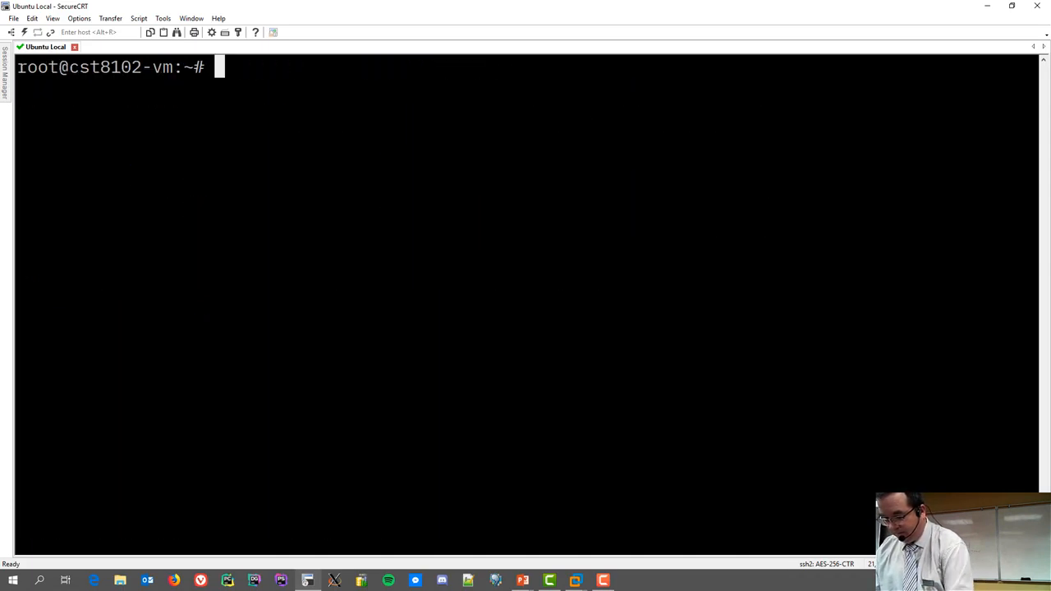
{"action": "type", "text": "cat /etc/fstab"}
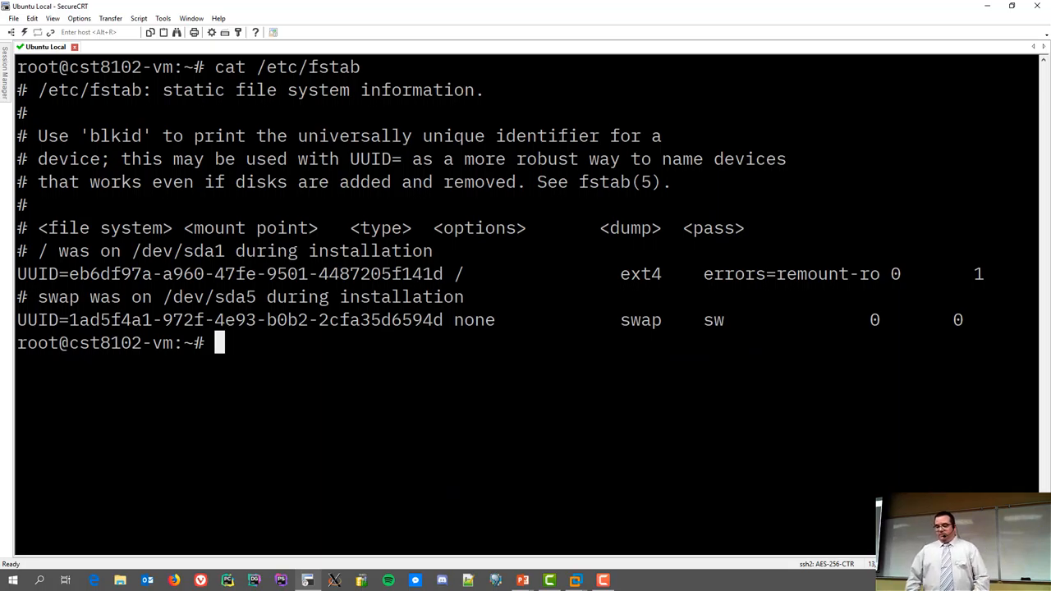
{"action": "type", "text": "cat /etc/fstab"}
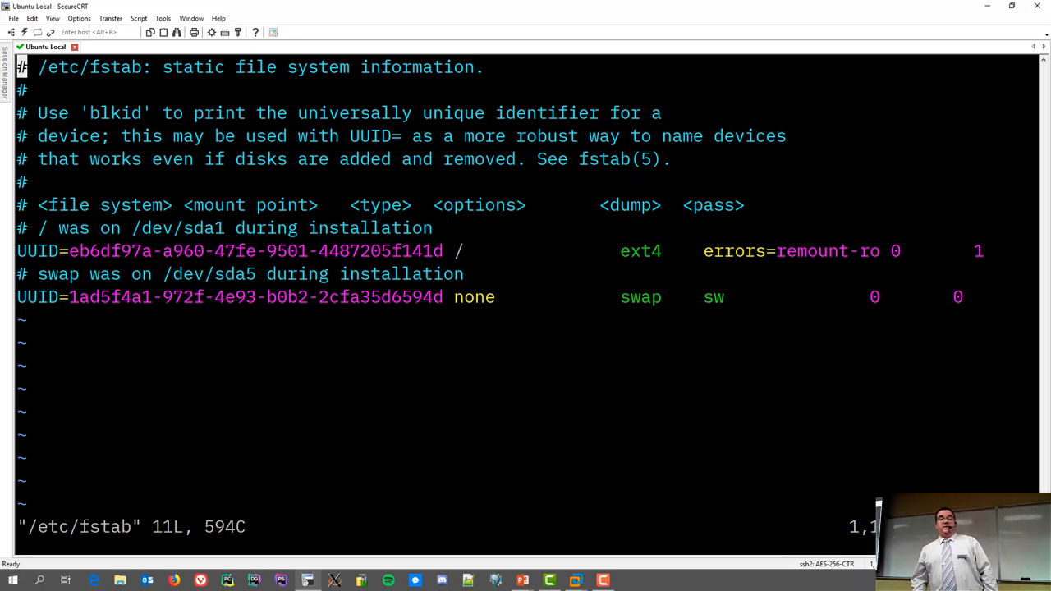
{"action": "key", "text": "alt+tab"}
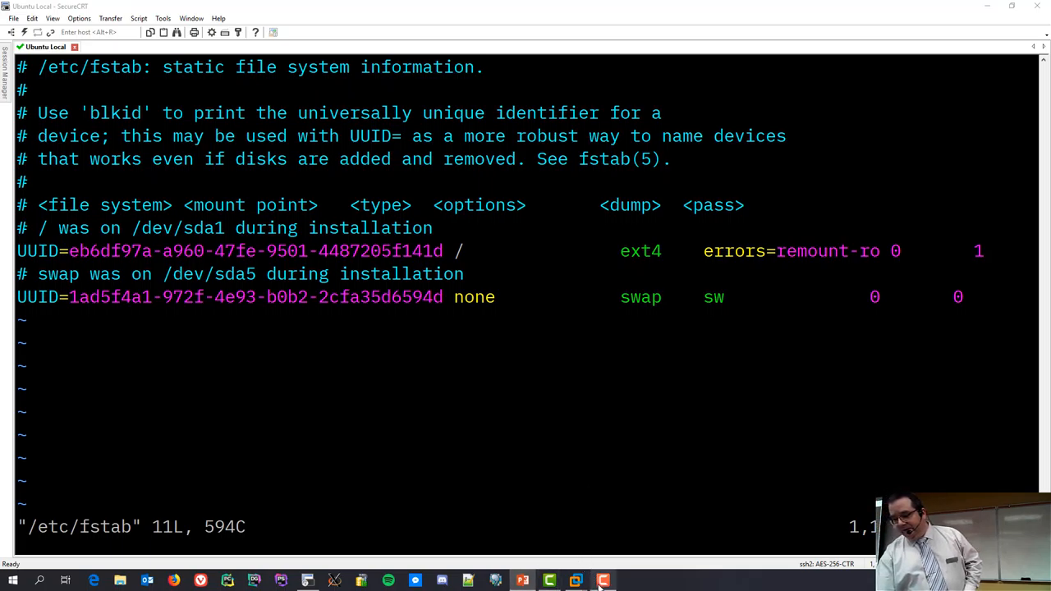
{"action": "left_click", "coordinate": [601, 579]}
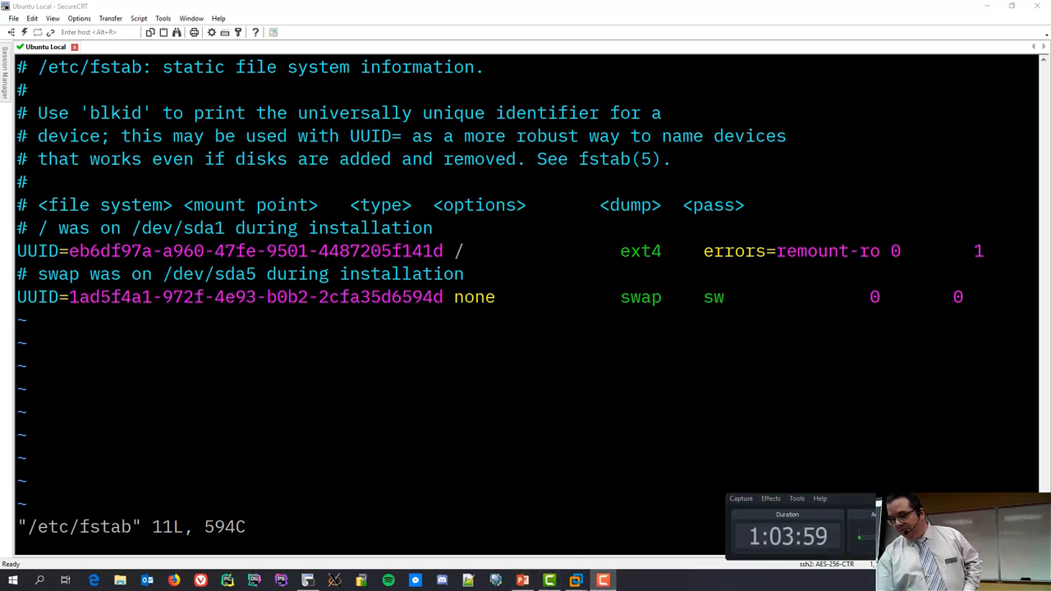